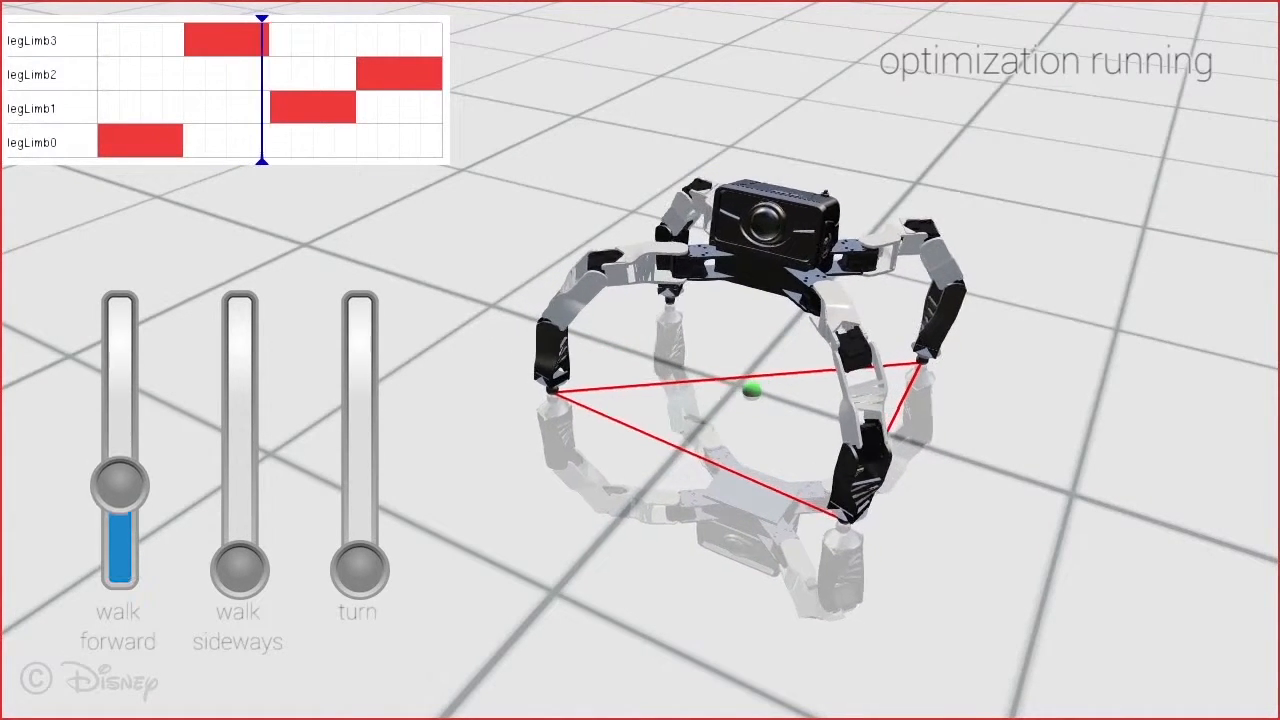
Ramp the forward walk speed to maximum, bring it back to zero, then set turning to full rate.
{"action": "left_click_drag", "start_coordinate": [118, 485], "coordinate": [118, 295]}
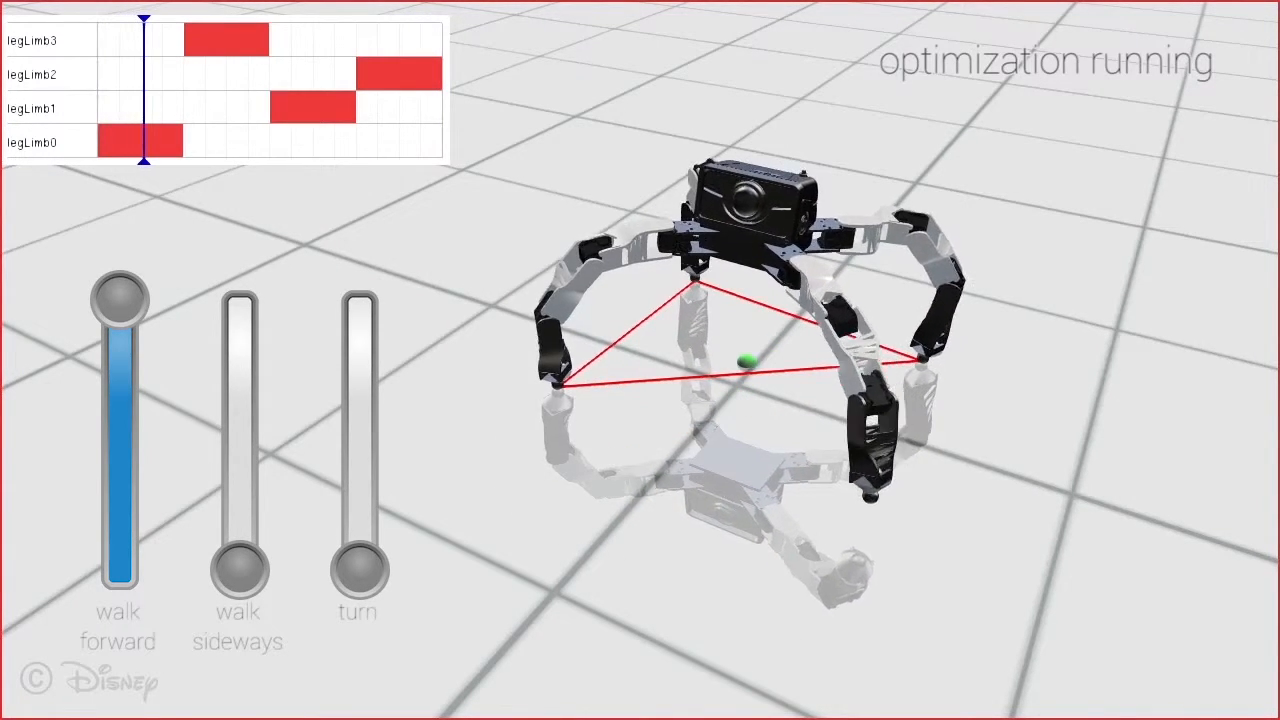
{"action": "left_click_drag", "start_coordinate": [118, 295], "coordinate": [118, 575]}
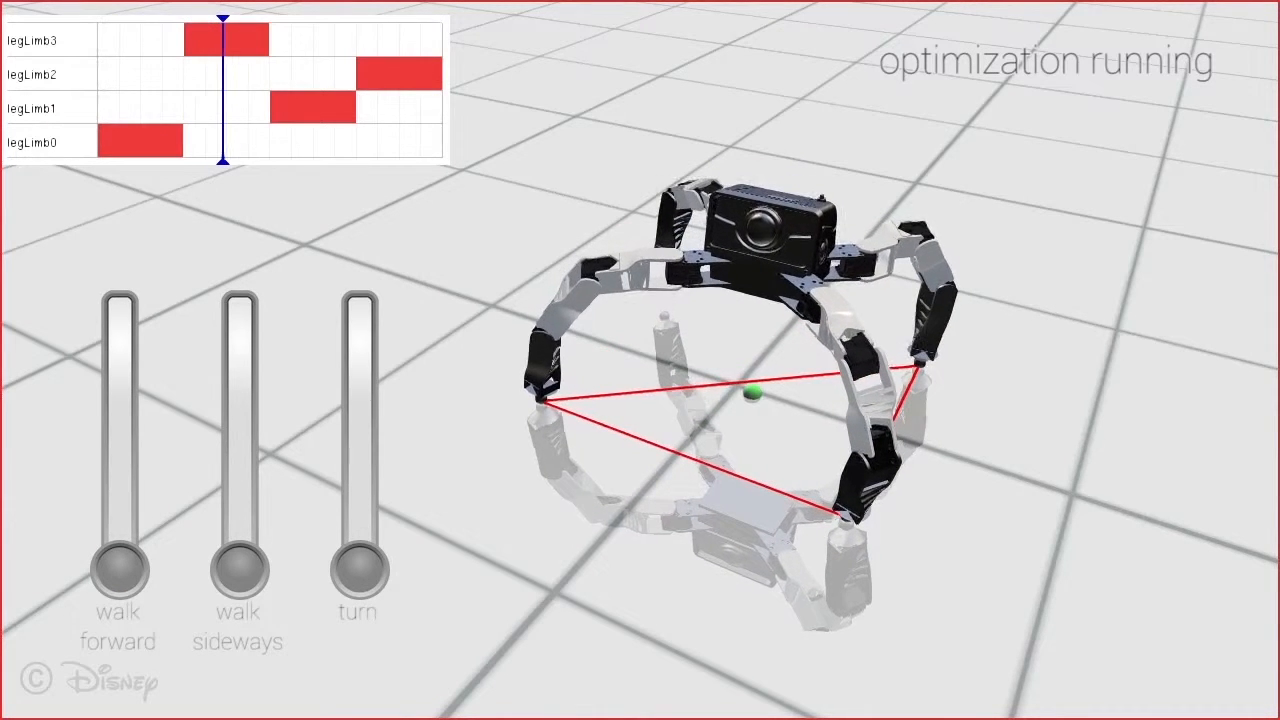
{"action": "left_click_drag", "start_coordinate": [238, 575], "coordinate": [238, 450]}
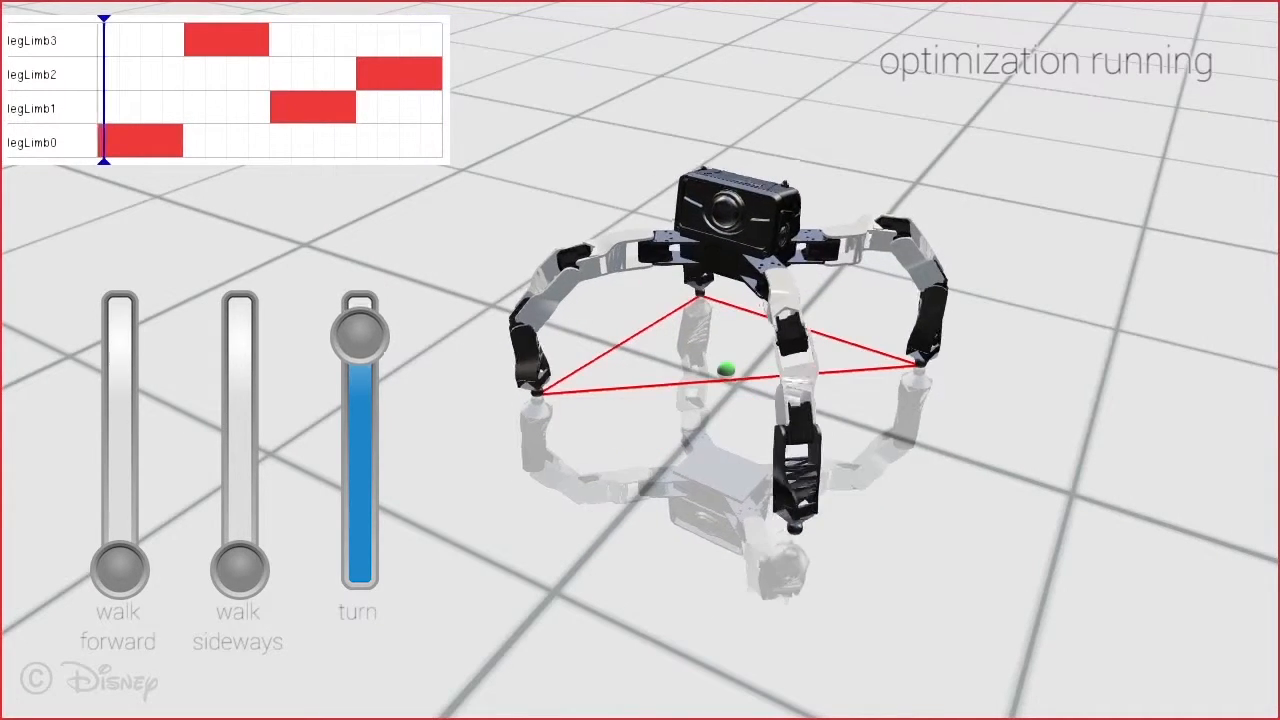
{"action": "left_click_drag", "start_coordinate": [358, 320], "coordinate": [358, 570]}
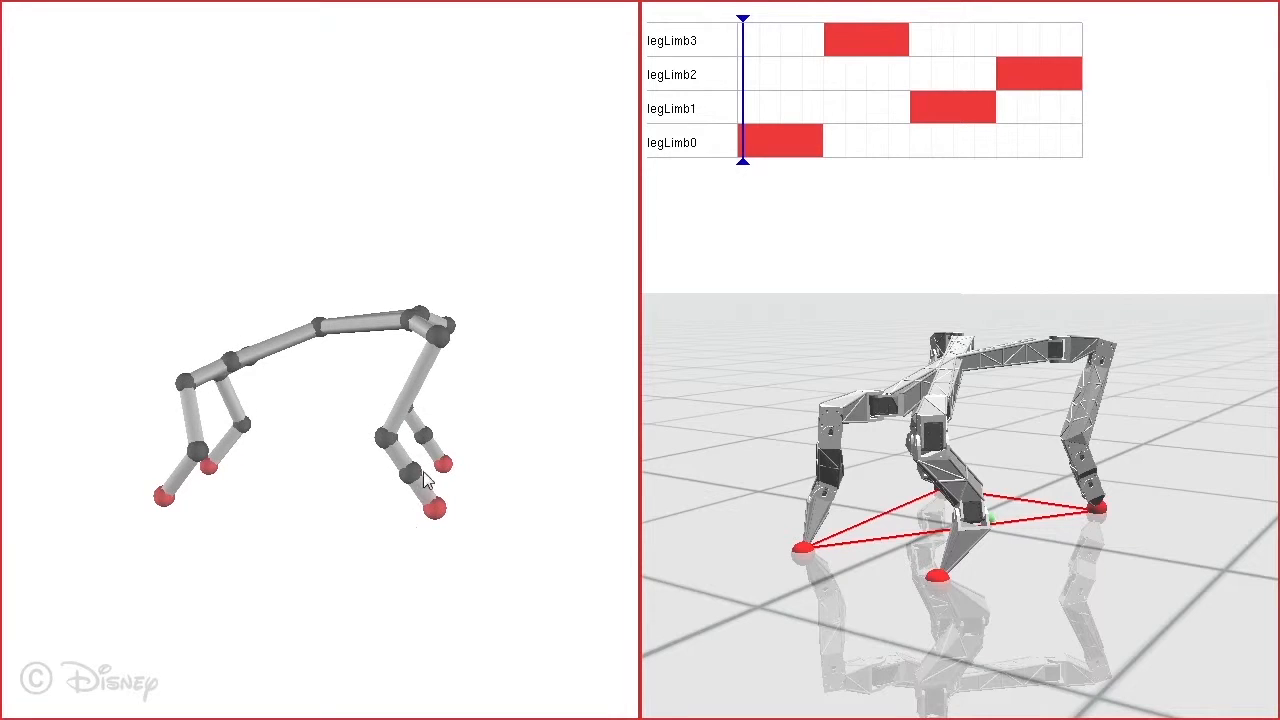
Select the red foot end-effector of the right leg to reveal its move gizmo.
{"action": "left_click", "coordinate": [425, 470]}
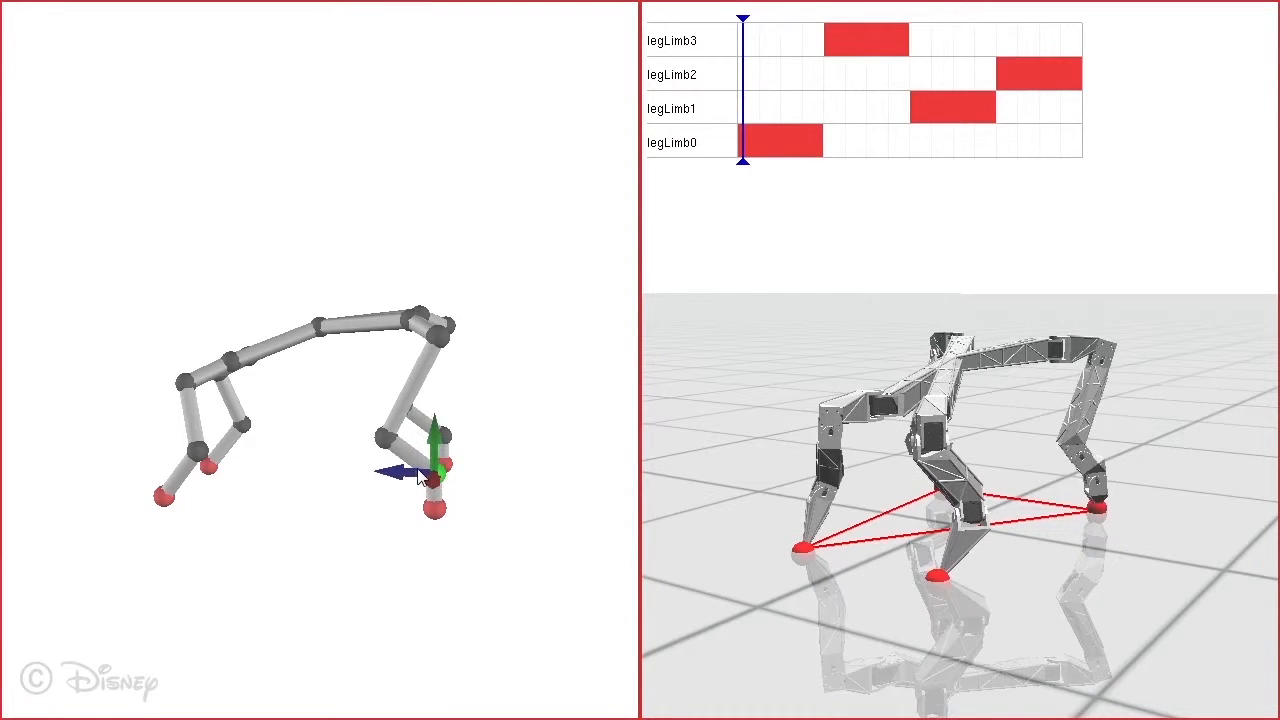